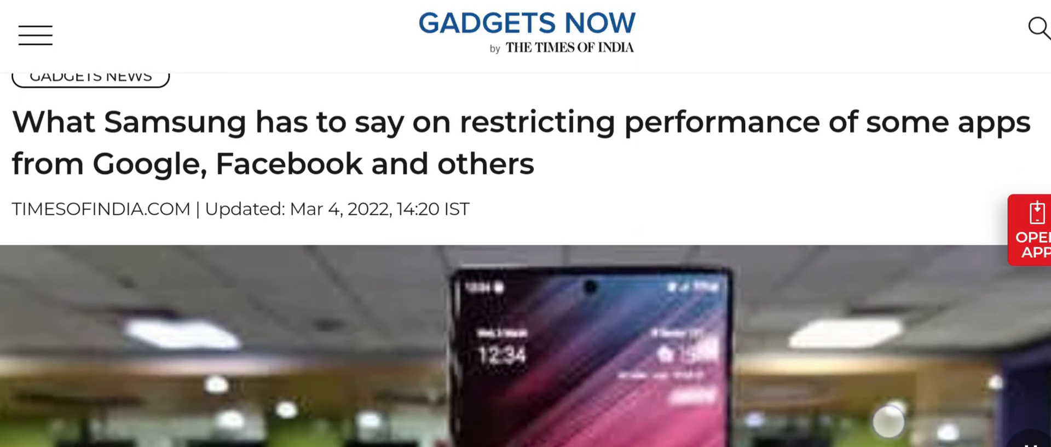
Scroll the Gadgets Now article down to the Game Optimizing Service (GOS) throttling paragraph.
scroll("down", 3)
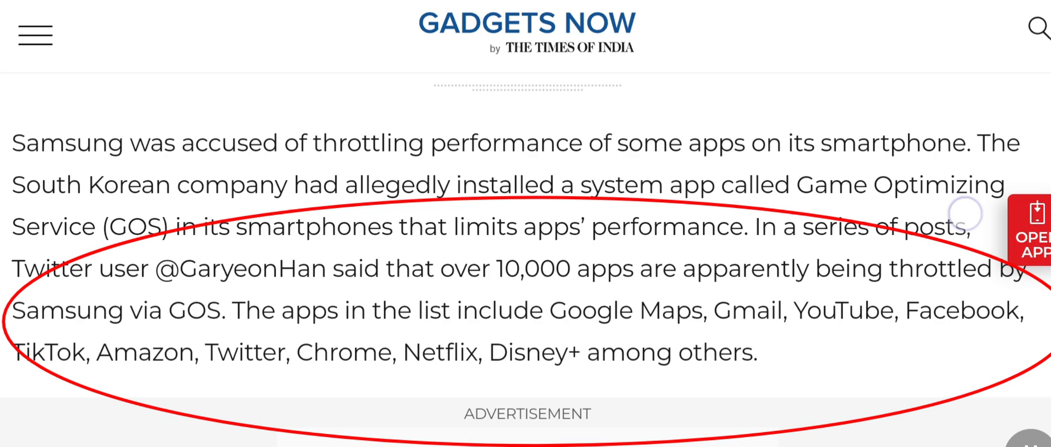
scroll("down", 3)
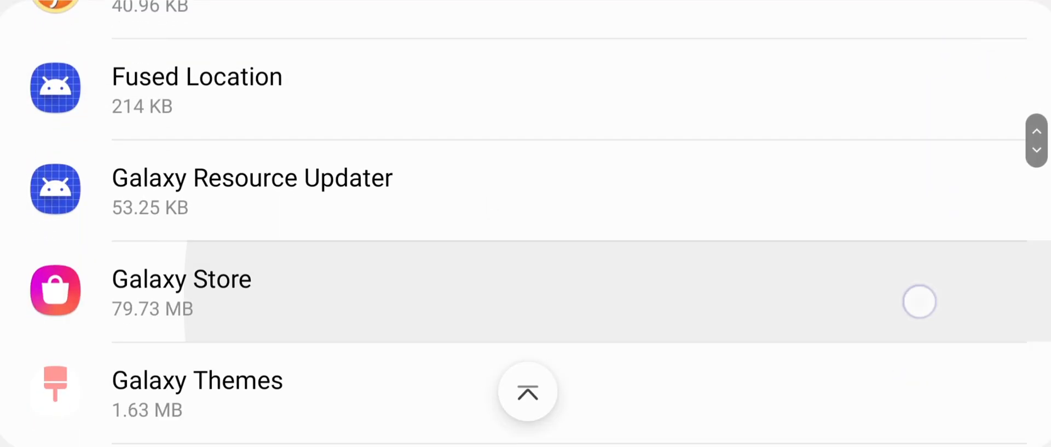
Scroll the Settings app list down until Game Booster appears.
scroll("down", 3)
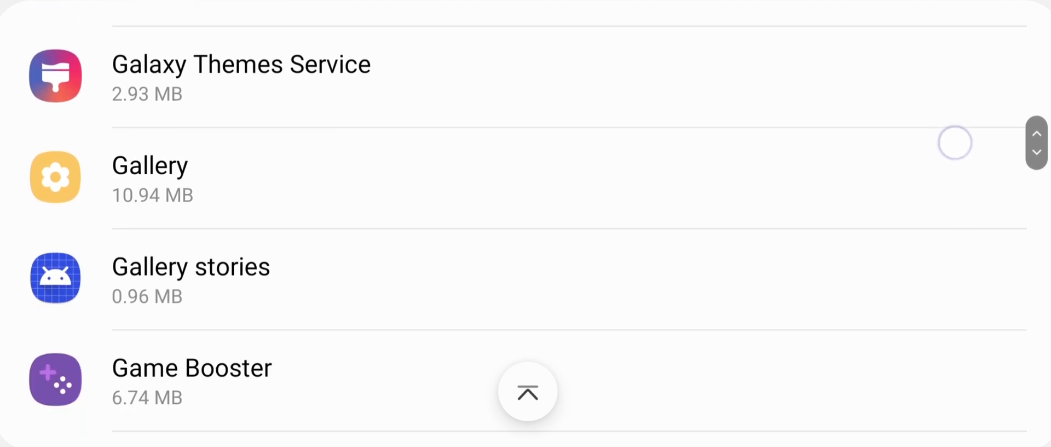
scroll("down", 3)
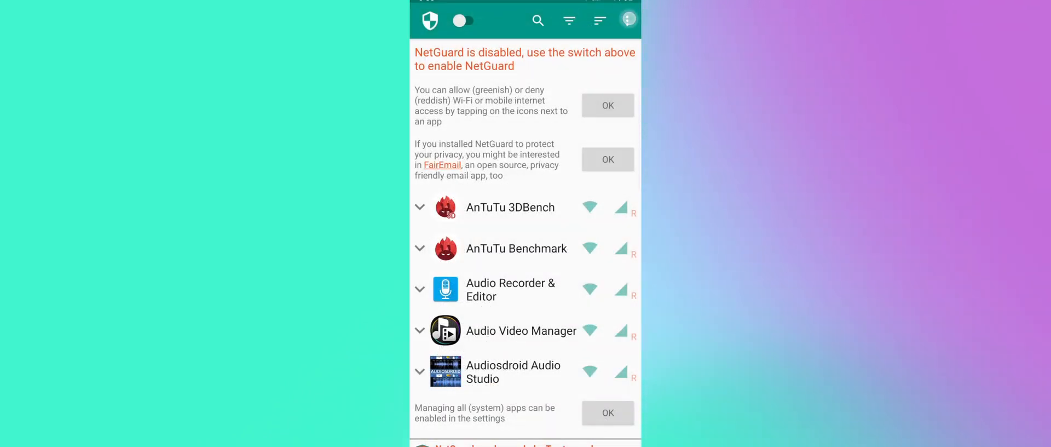
Enable Manage system apps under Advanced options, then switch the NetGuard firewall toggle on.
left_click(627, 20)
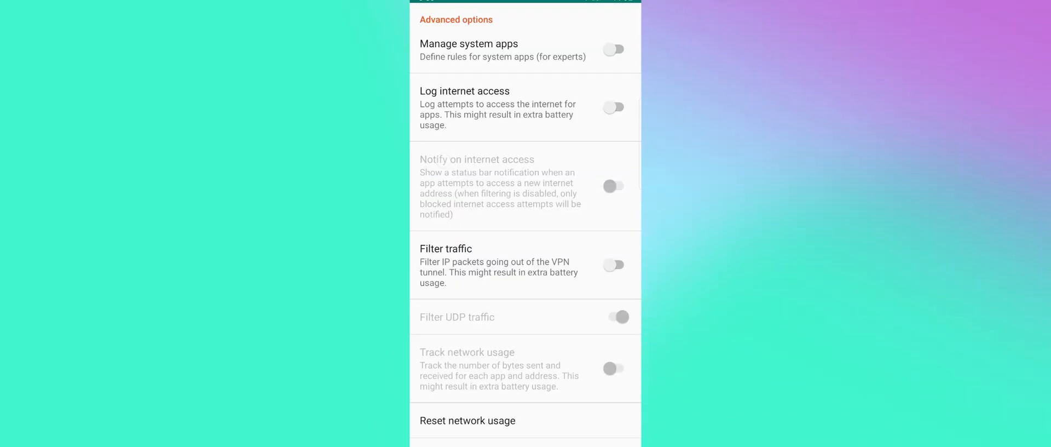
left_click(427, 21)
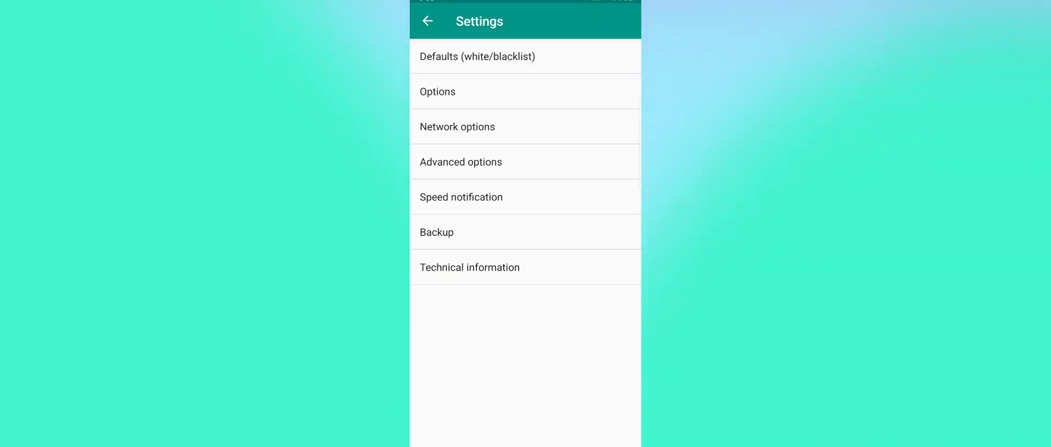
left_click(428, 21)
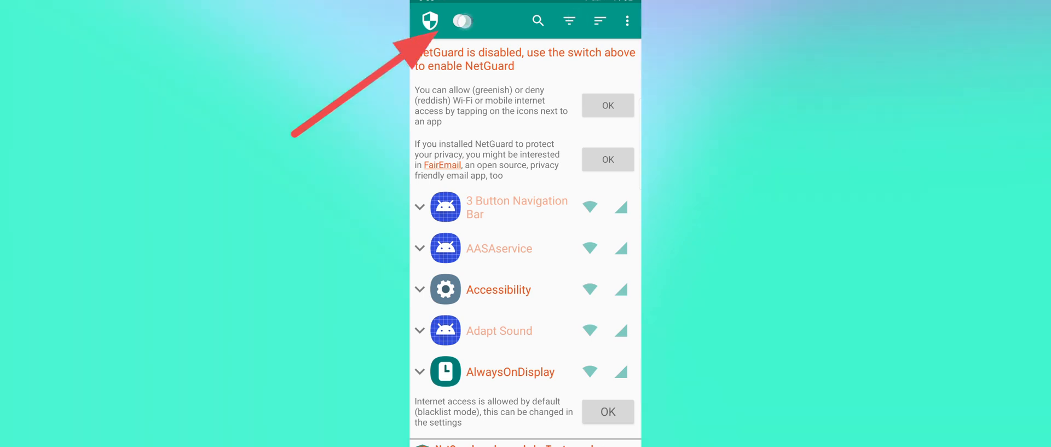
left_click(461, 21)
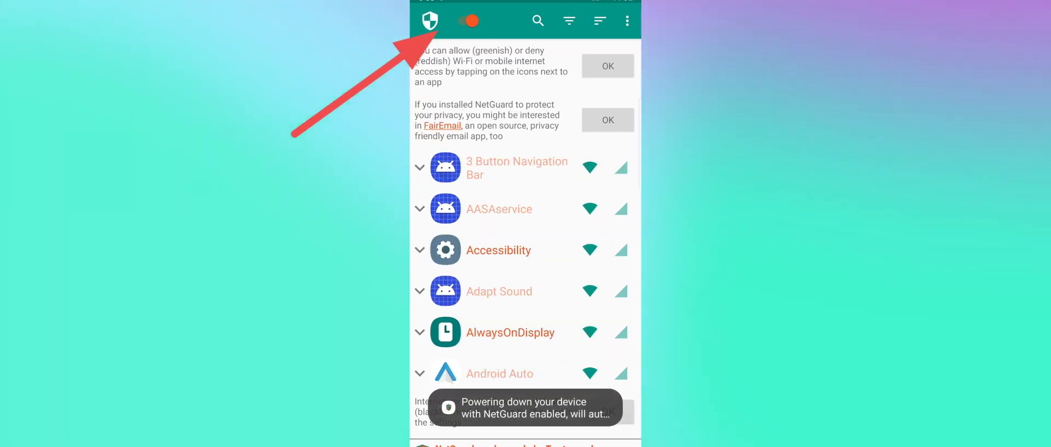
Scroll to Game Booster and block both its Wi-Fi and mobile data.
scroll("down", 3)
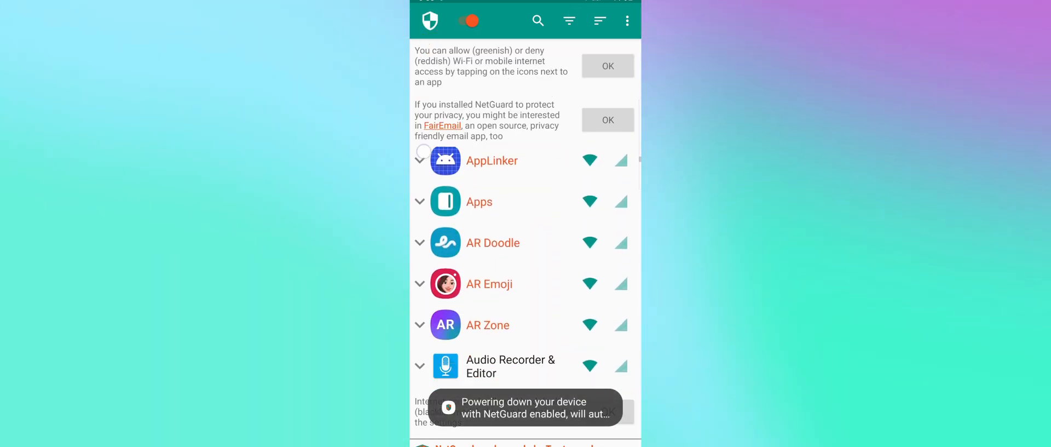
scroll("down", 3)
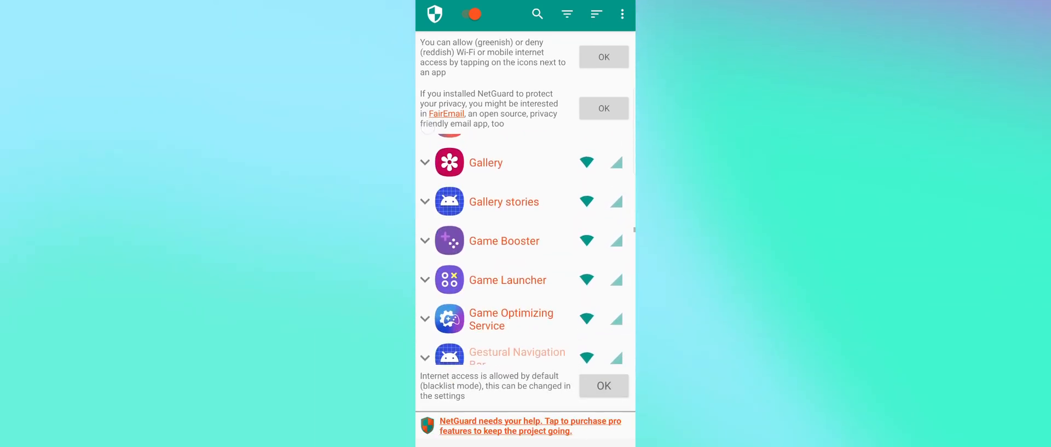
left_click(587, 182)
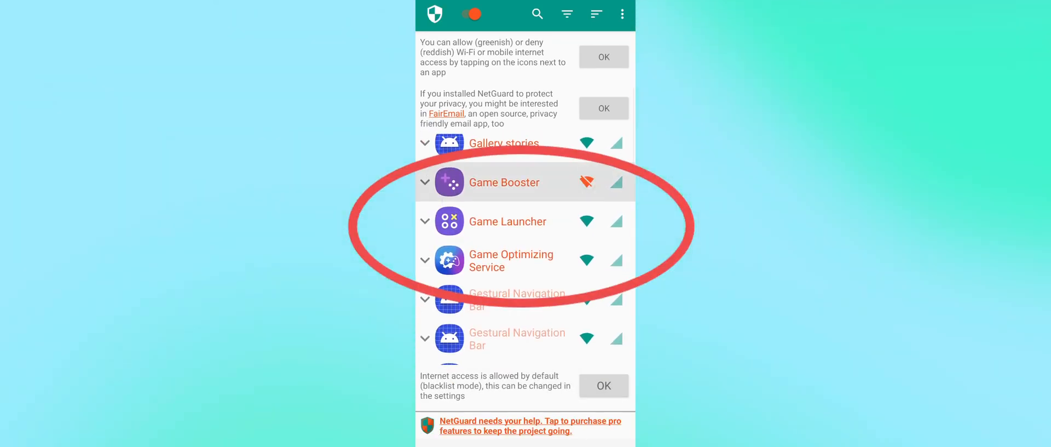
left_click(586, 221)
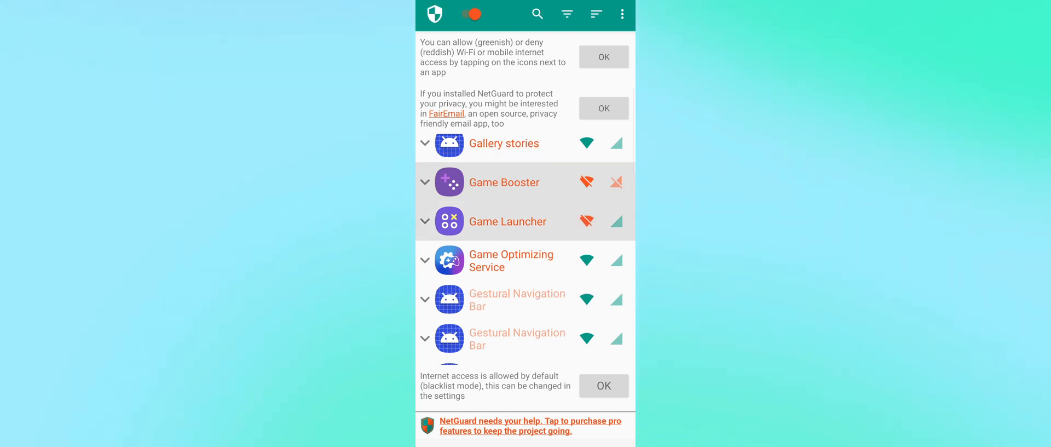